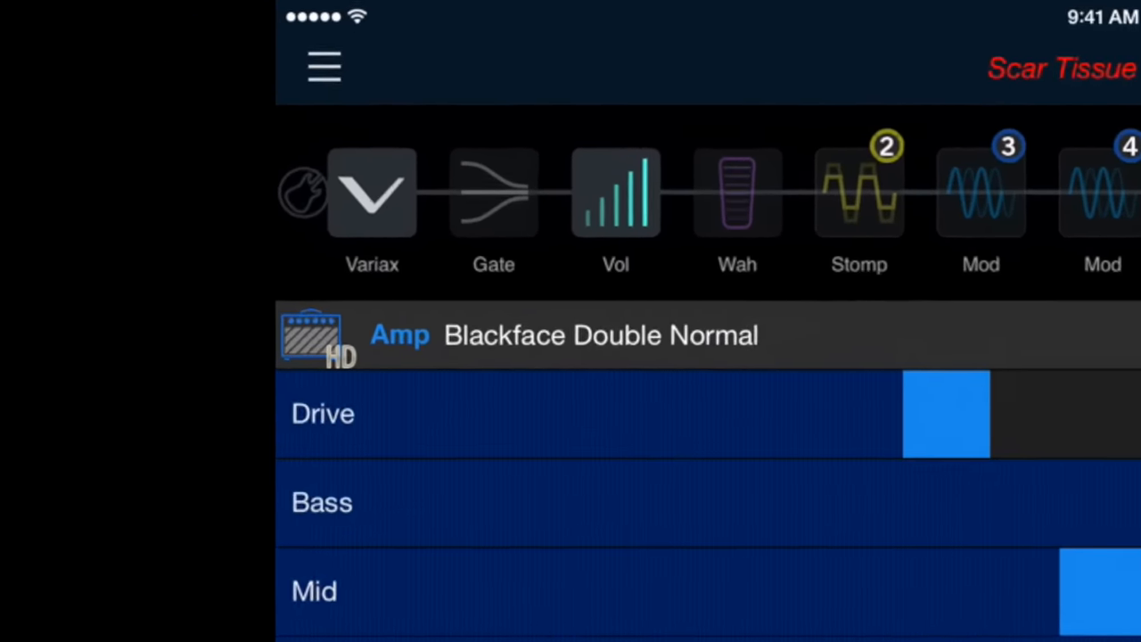
# - Change the Variax guitar model from R-Billy 2 to Spank 5
pyautogui.click(372, 192)
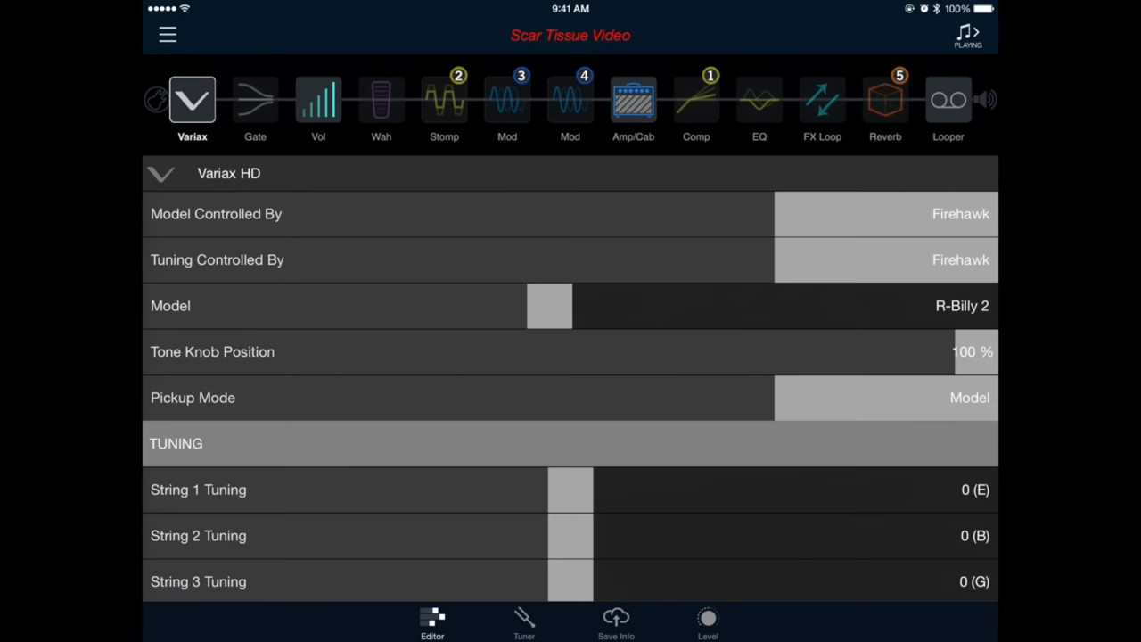
pyautogui.moveTo(548, 305); pyautogui.dragTo(480, 305)
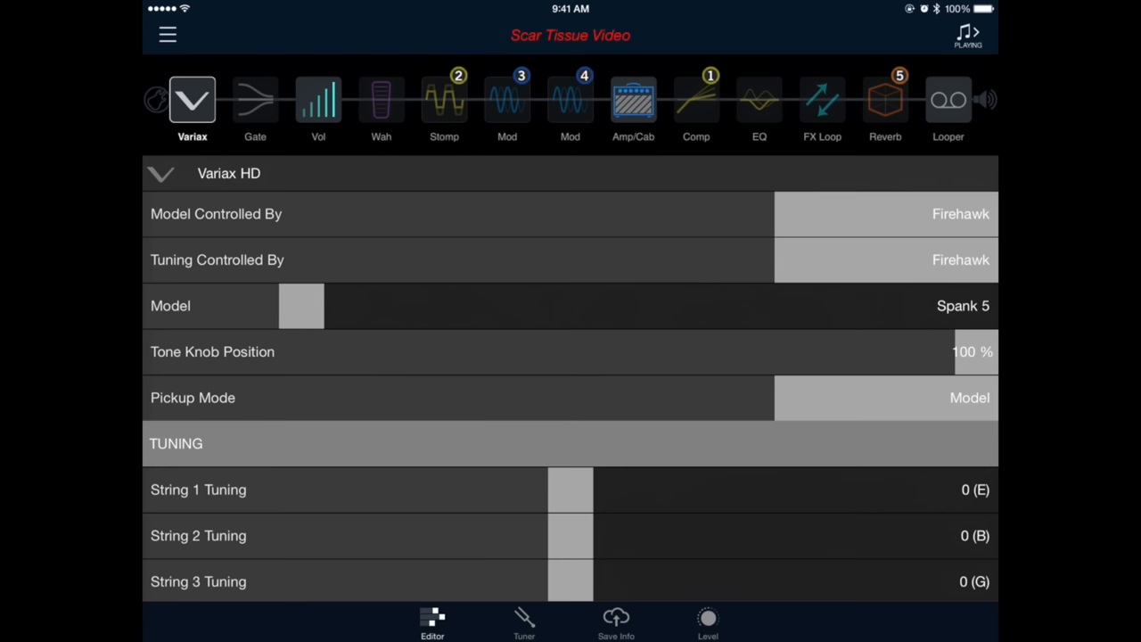
pyautogui.scroll(-3)
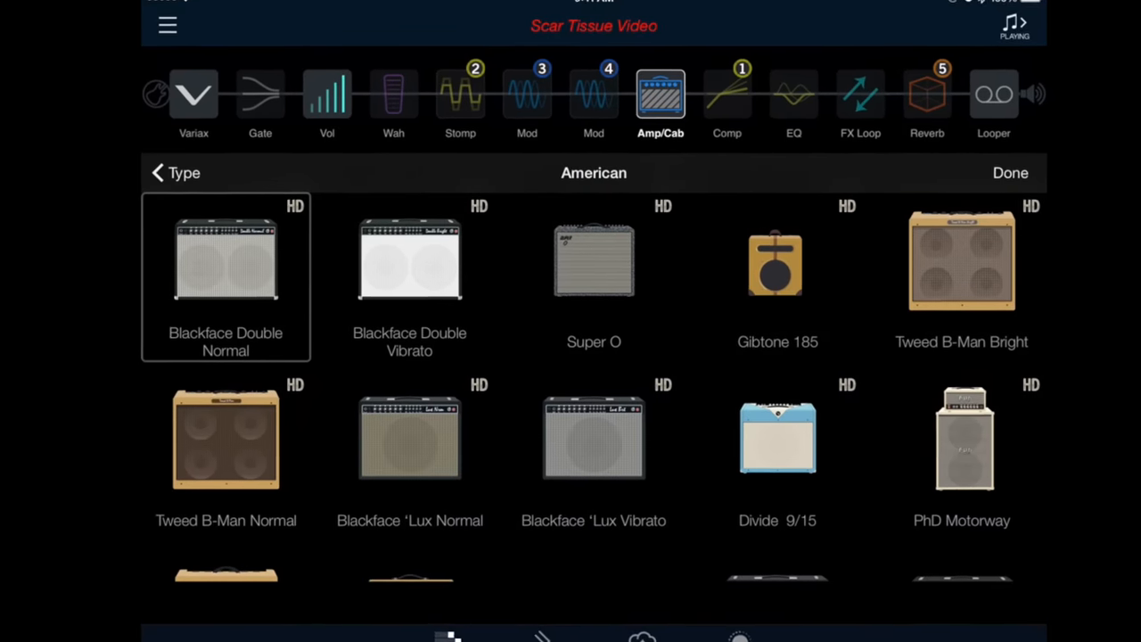
# - Swap the Blackface Double Normal amp for the British 1969 Brit Plexi Lead 200
pyautogui.click(166, 173)
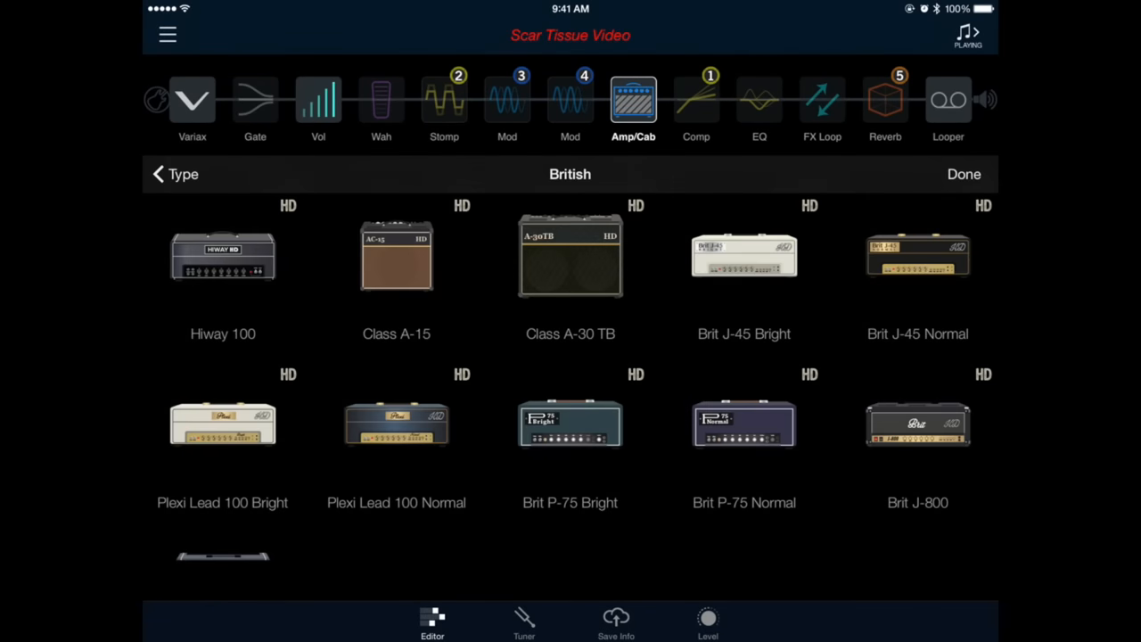
pyautogui.scroll(-3)
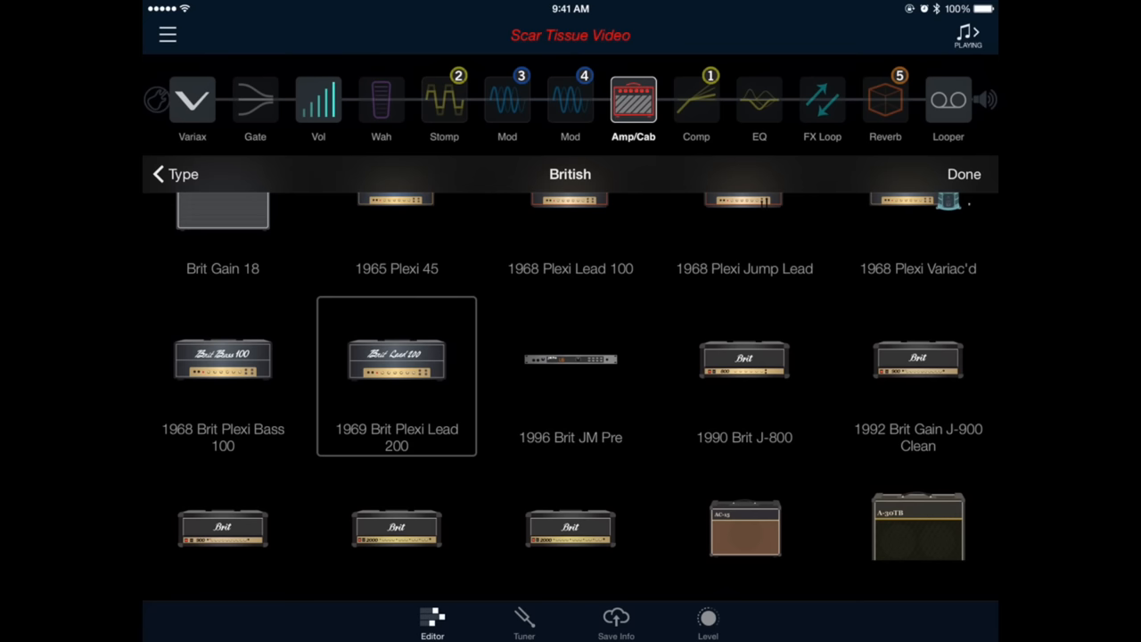
pyautogui.click(395, 375)
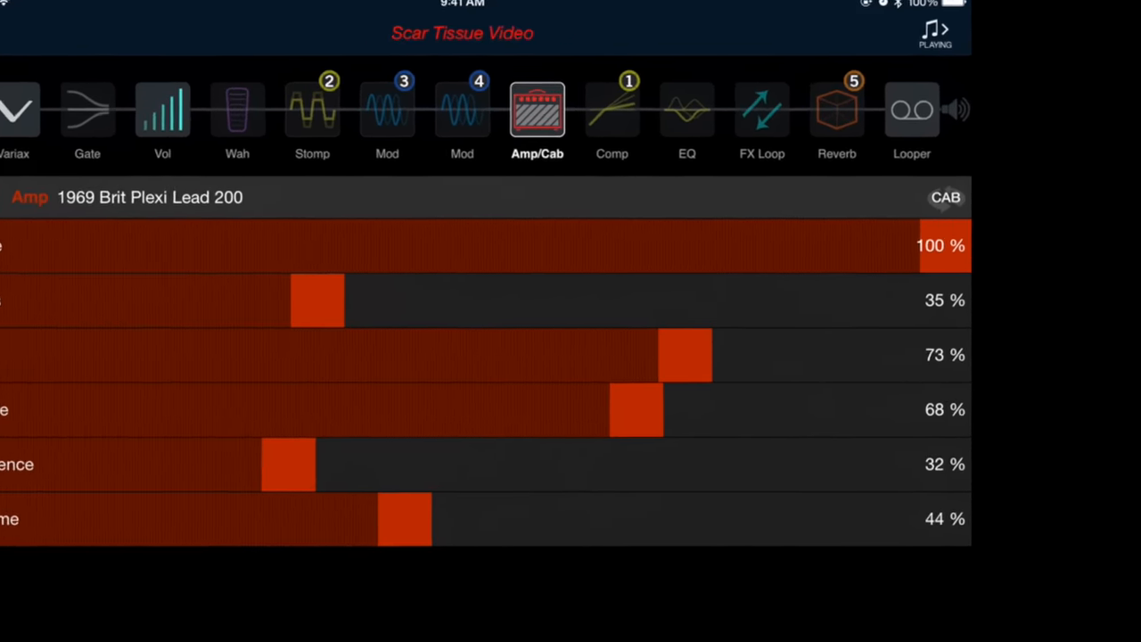
pyautogui.click(944, 197)
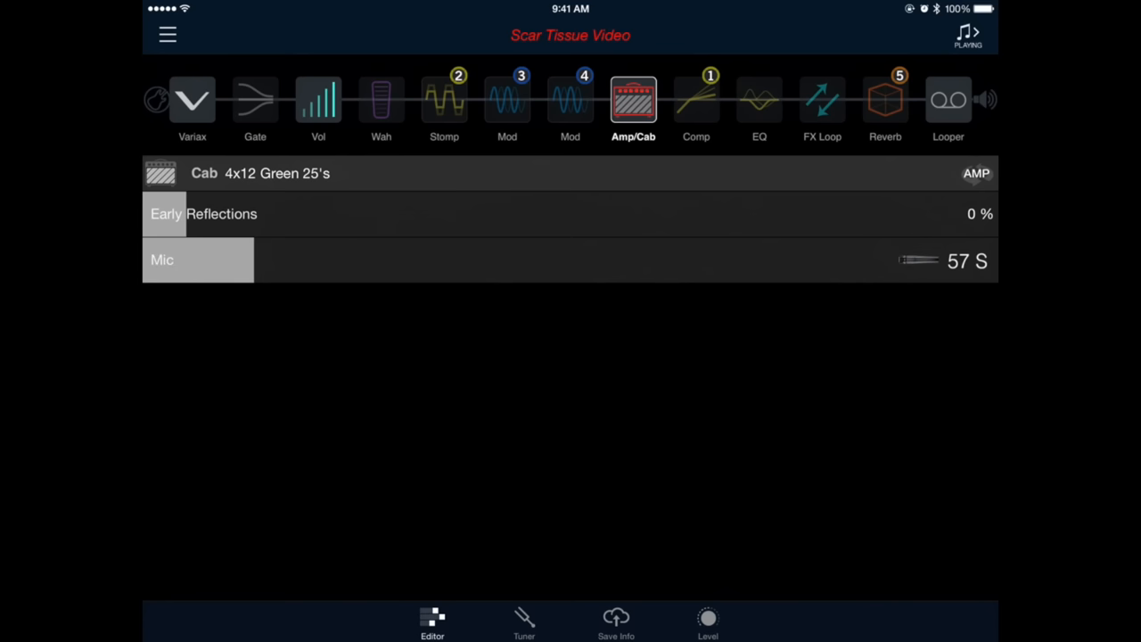
pyautogui.click(976, 173)
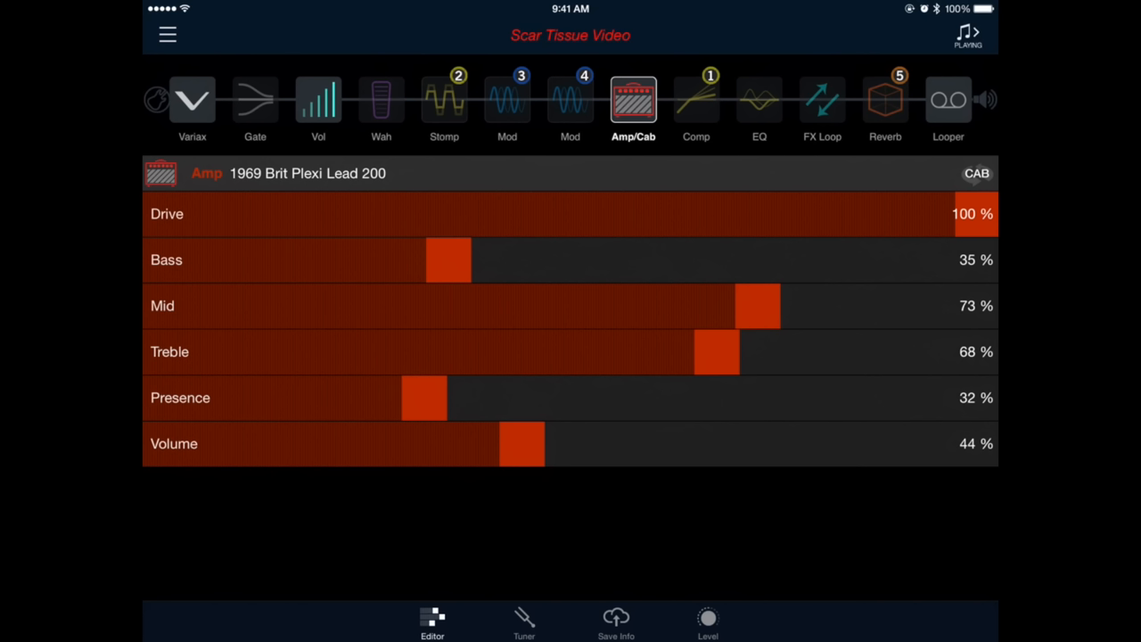
# - Set the Plexi amp to Drive 90%, Bass 77%, Presence 16% and Volume around 56%
pyautogui.moveTo(980, 213); pyautogui.dragTo(900, 213)
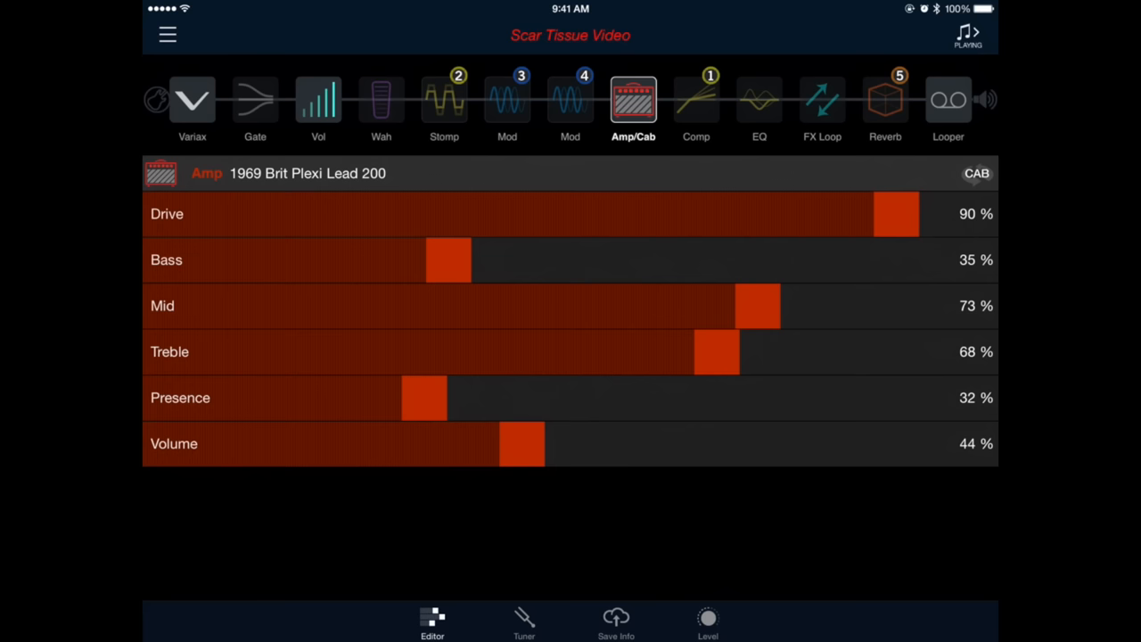
pyautogui.moveTo(445, 259); pyautogui.dragTo(789, 260)
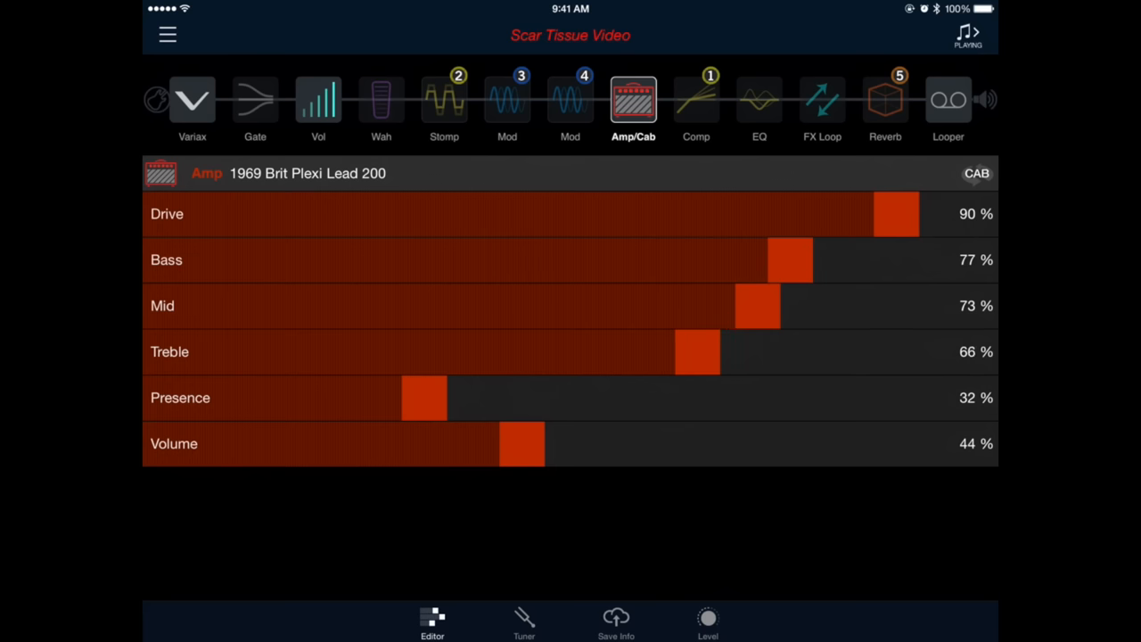
pyautogui.moveTo(423, 397); pyautogui.dragTo(350, 398)
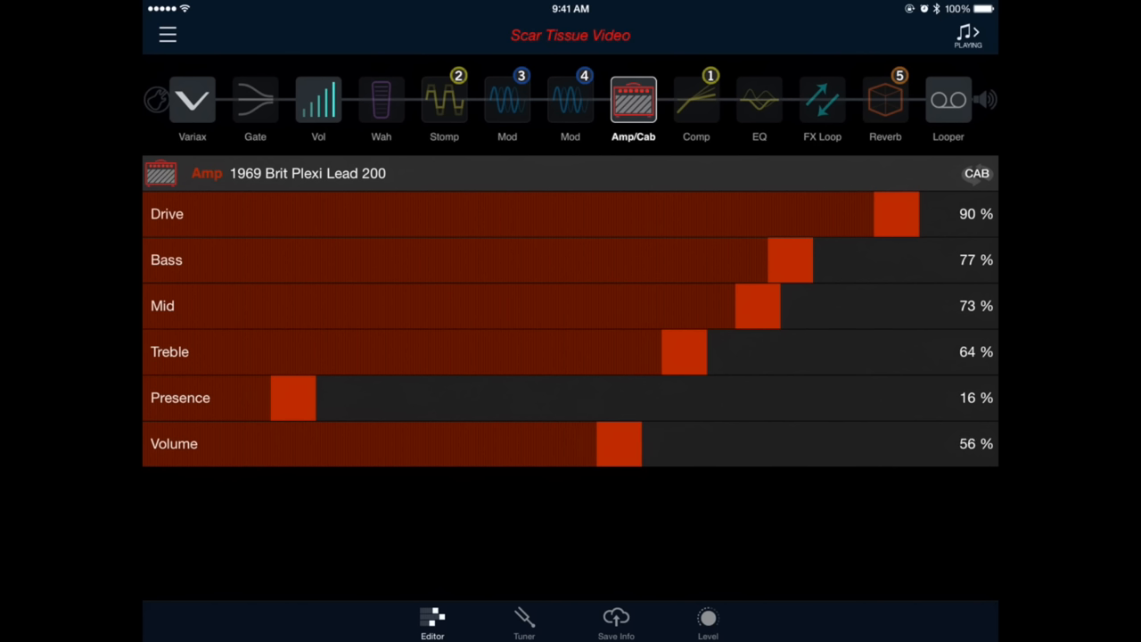
pyautogui.moveTo(618, 443); pyautogui.dragTo(579, 443)
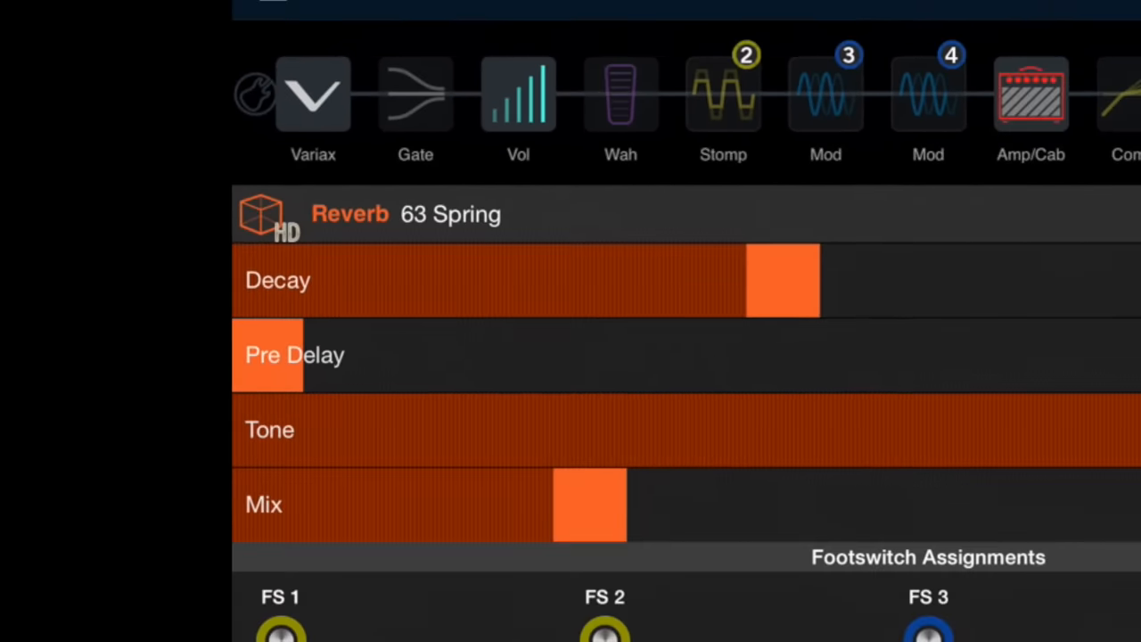
# - Replace the 63 Spring reverb with Room and lower its Tone to 70%
pyautogui.click(350, 214)
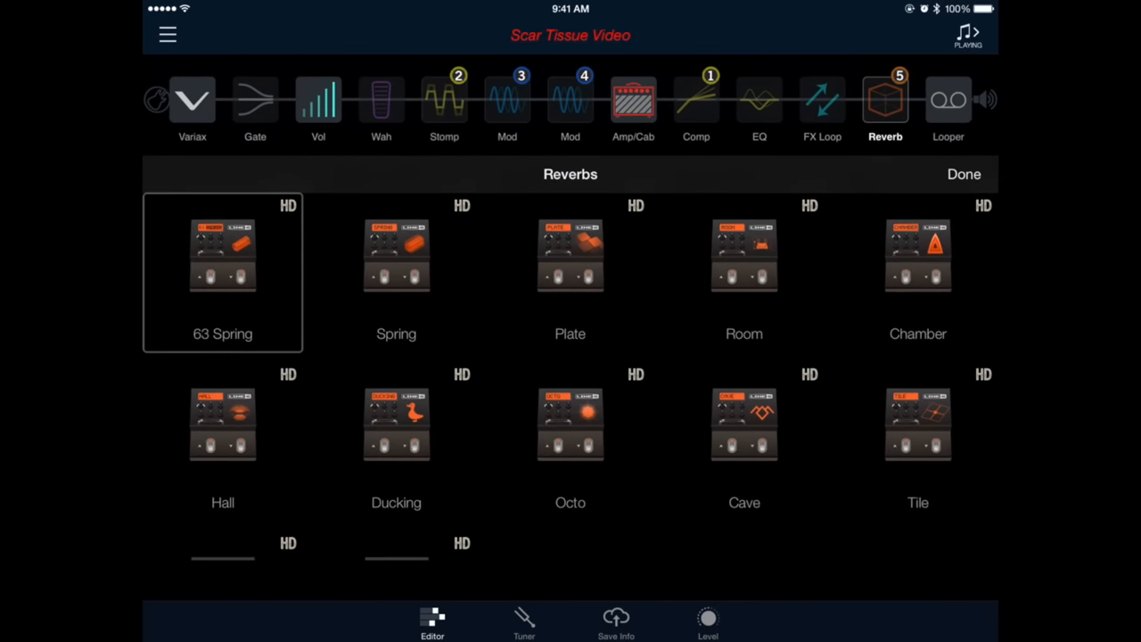
pyautogui.click(743, 267)
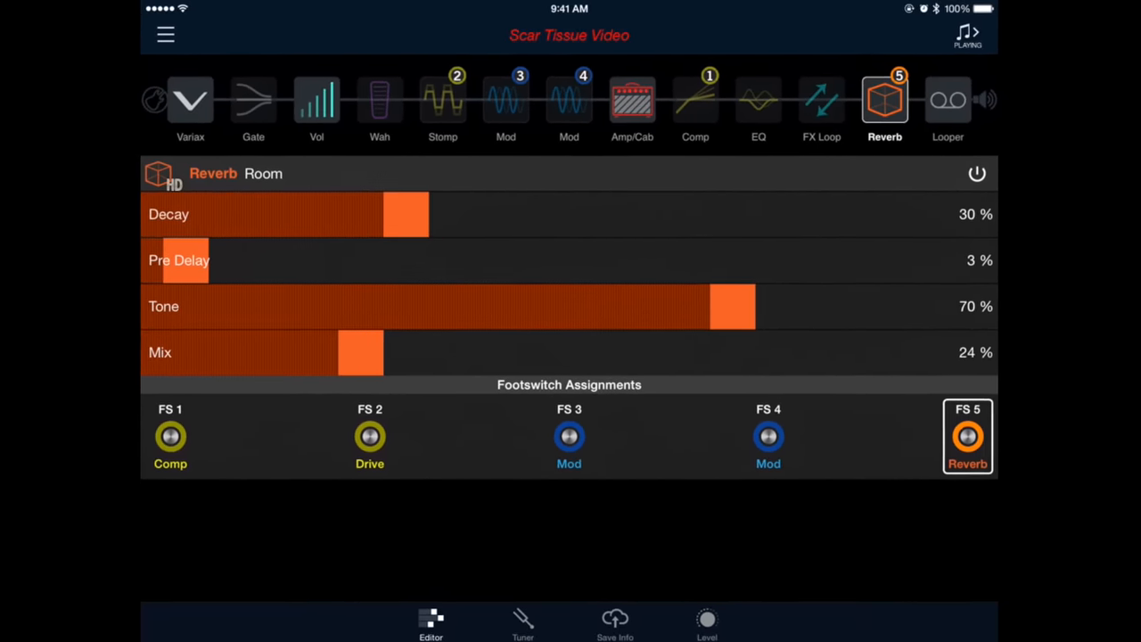
pyautogui.moveTo(730, 306); pyautogui.dragTo(501, 306)
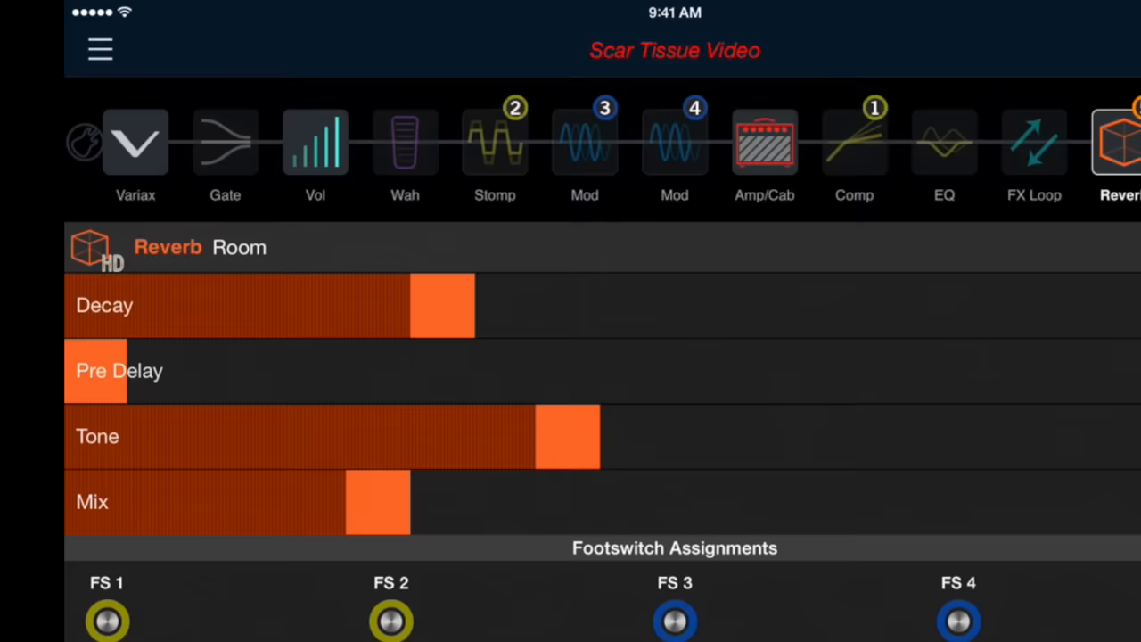
# - Lower the Fuzz Pi HD stomp's Output level to 71%
pyautogui.click(495, 143)
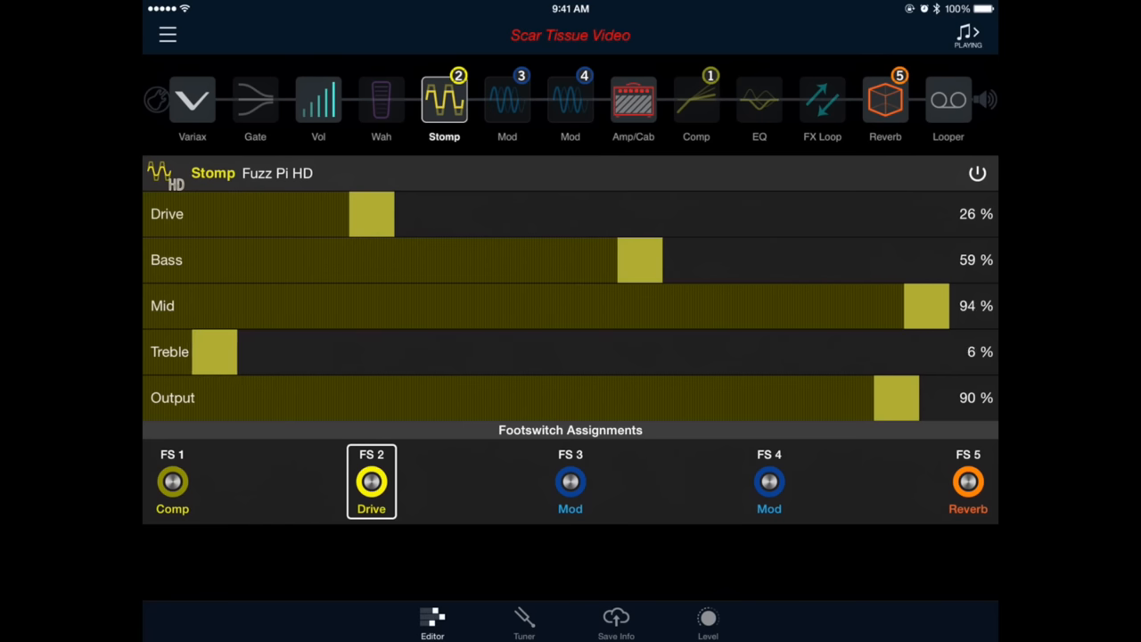
pyautogui.moveTo(896, 398); pyautogui.dragTo(735, 398)
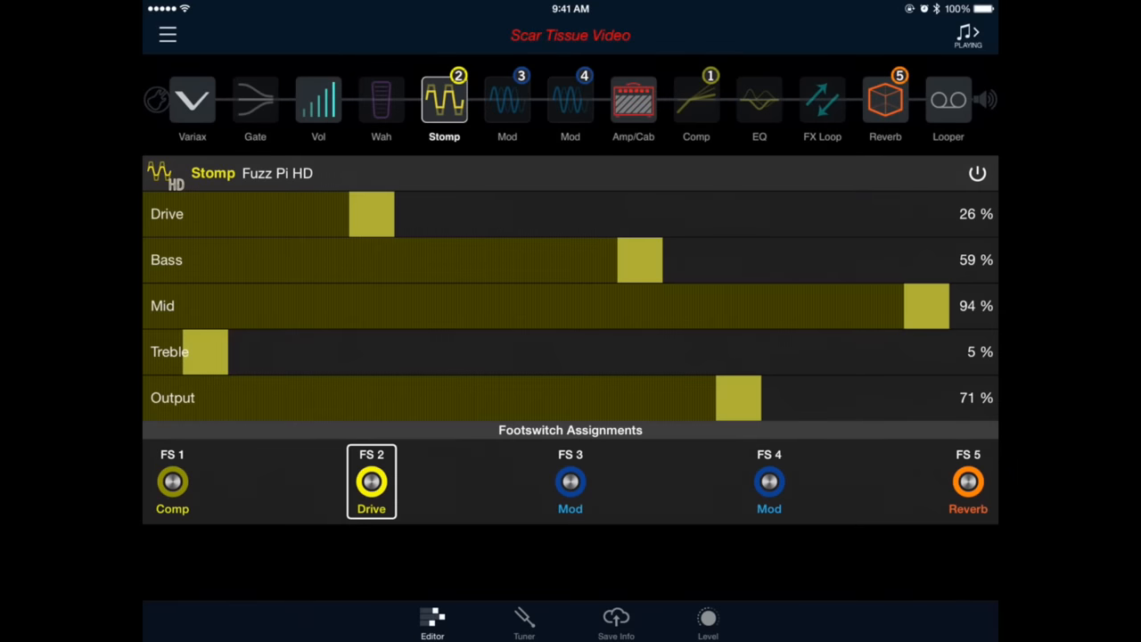
# - Adjust the Noise Gate threshold down from -51 dB
pyautogui.click(255, 101)
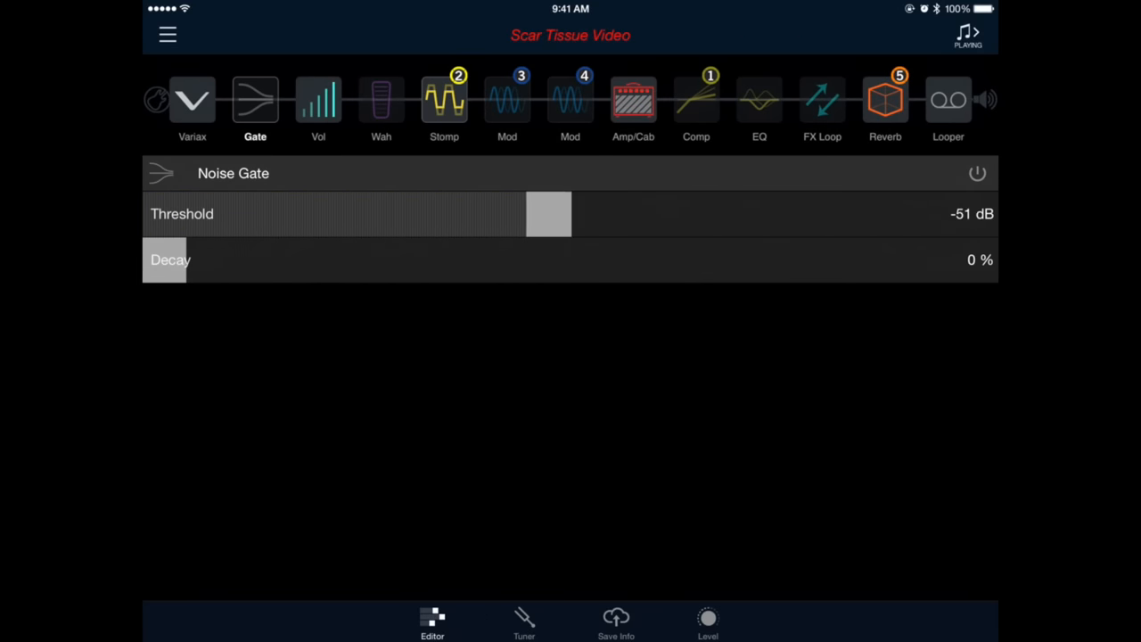
pyautogui.moveTo(548, 213); pyautogui.dragTo(377, 213)
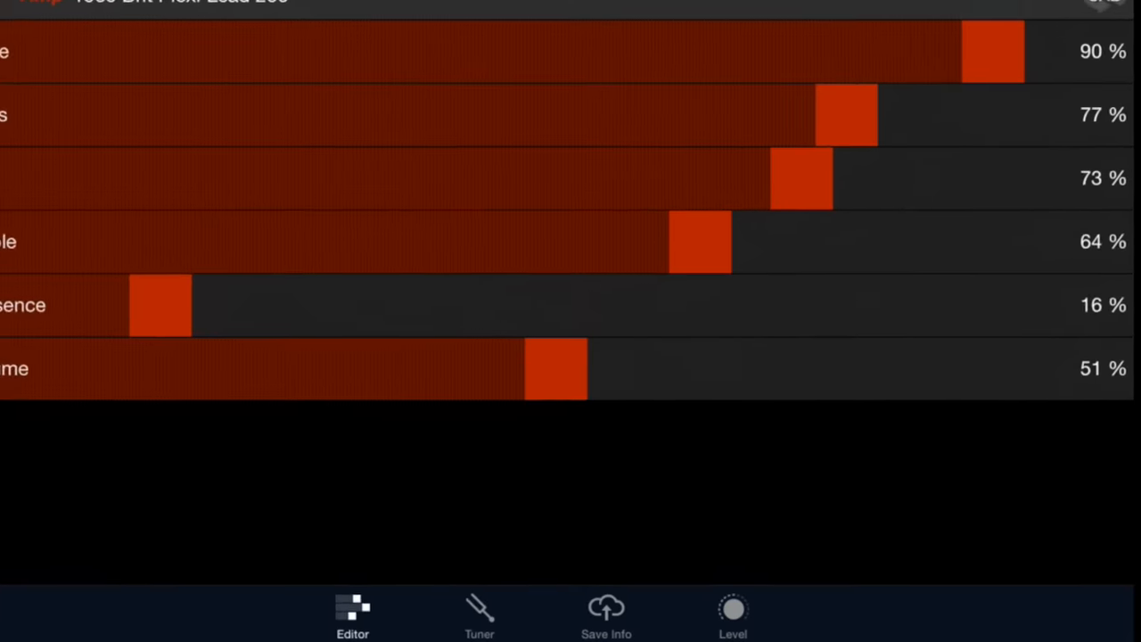
# - Auto-fill the song info as Scar Tissue, Red Hot Chili Peppers, Rock, Rhythm, Strat, then return to the editor
pyautogui.click(604, 619)
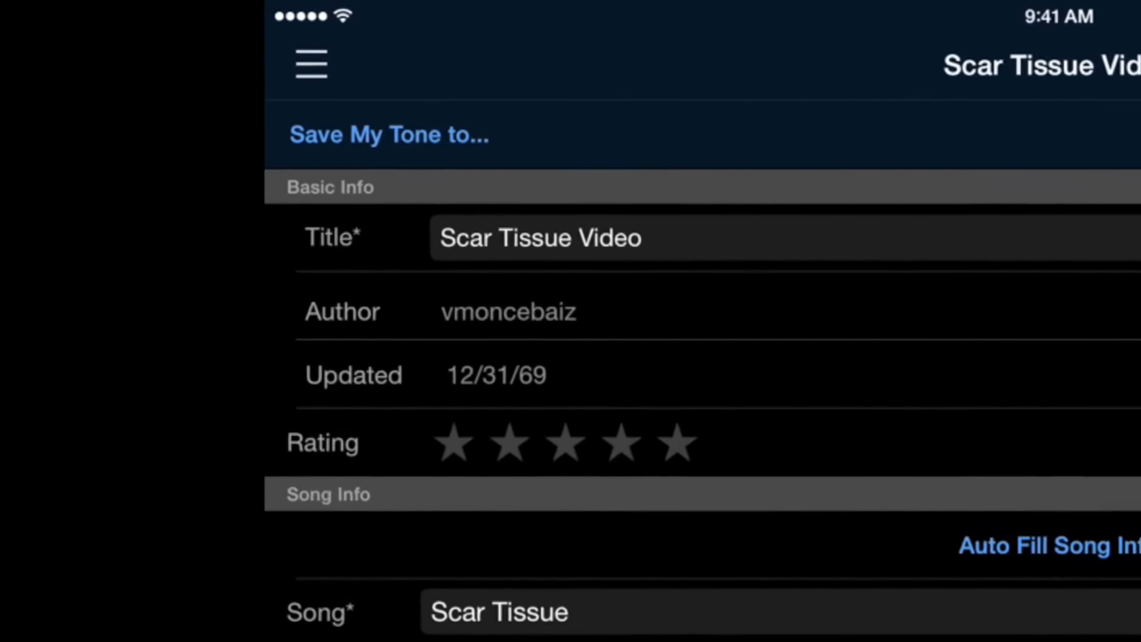
pyautogui.click(388, 135)
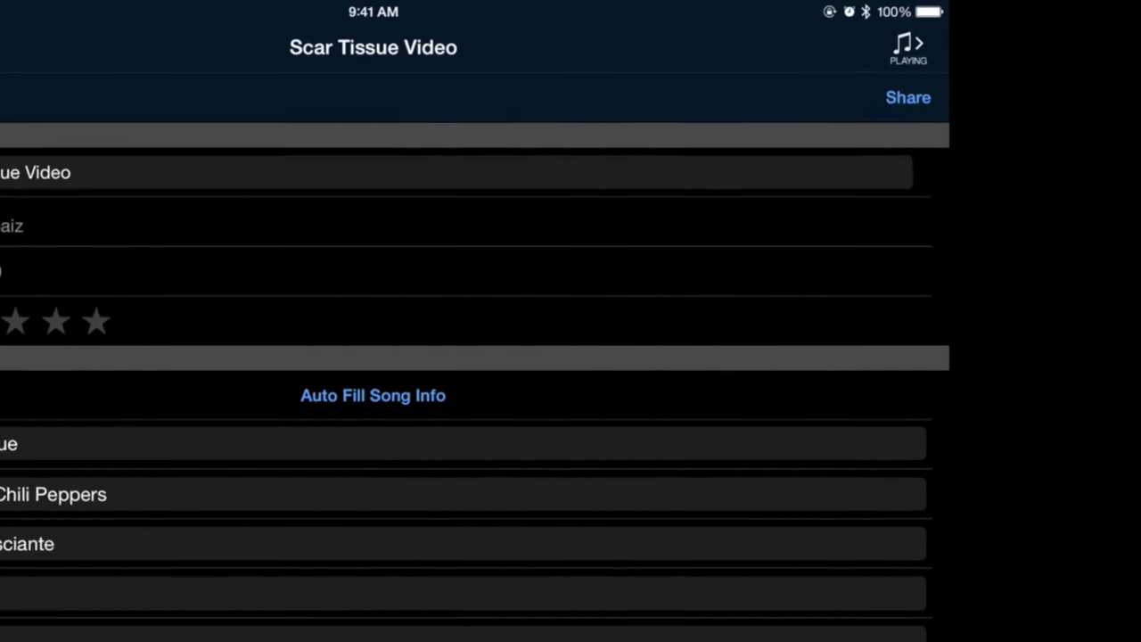
pyautogui.click(908, 97)
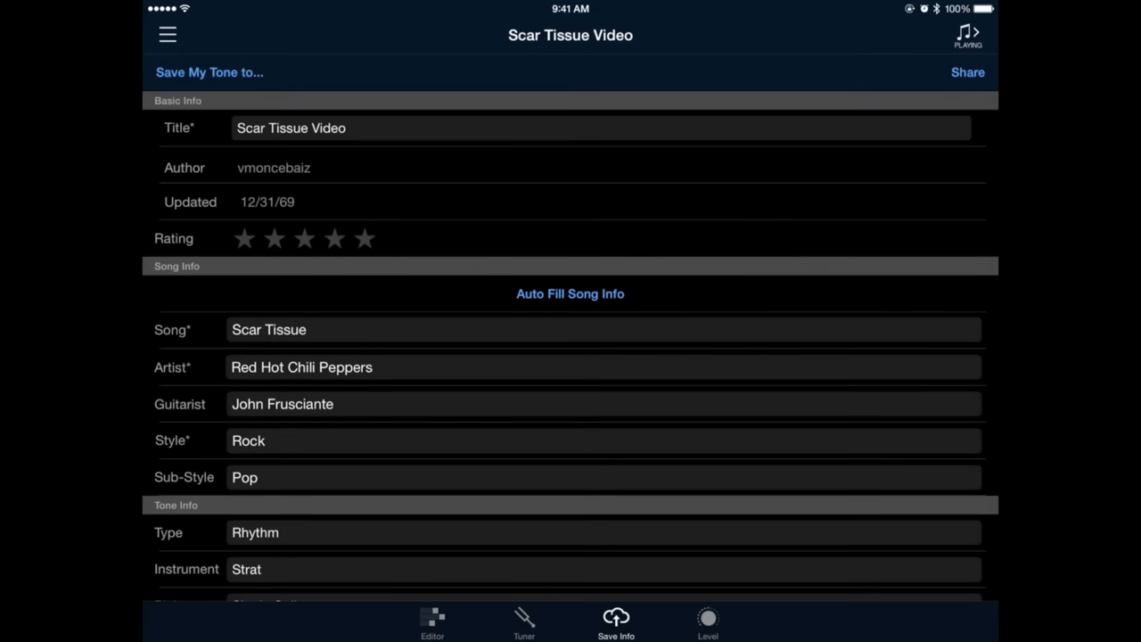
pyautogui.click(436, 627)
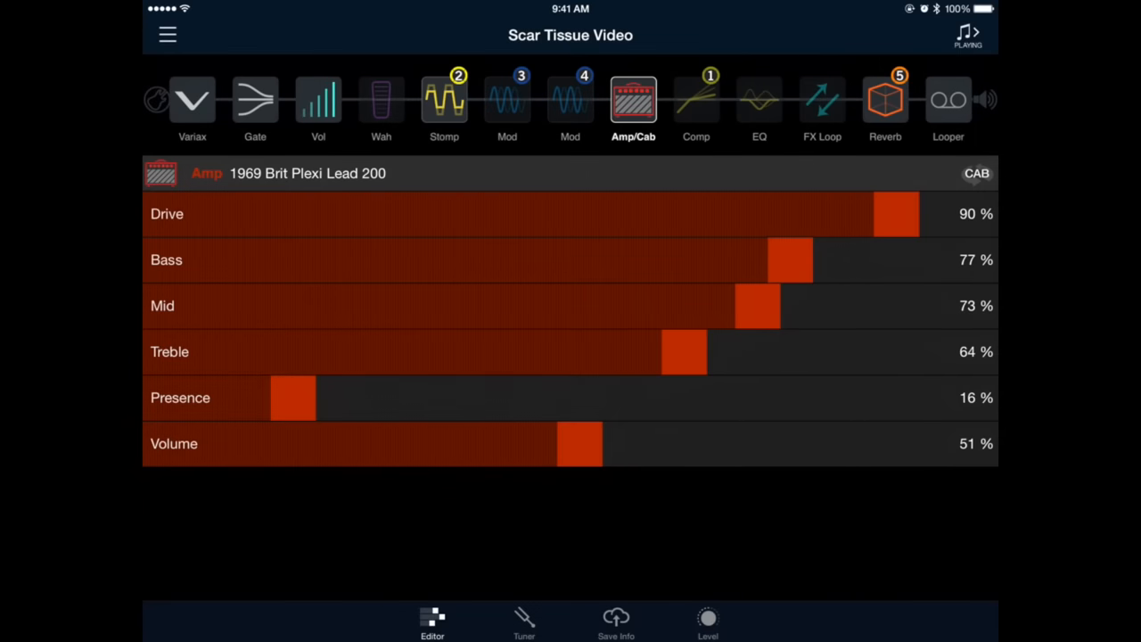